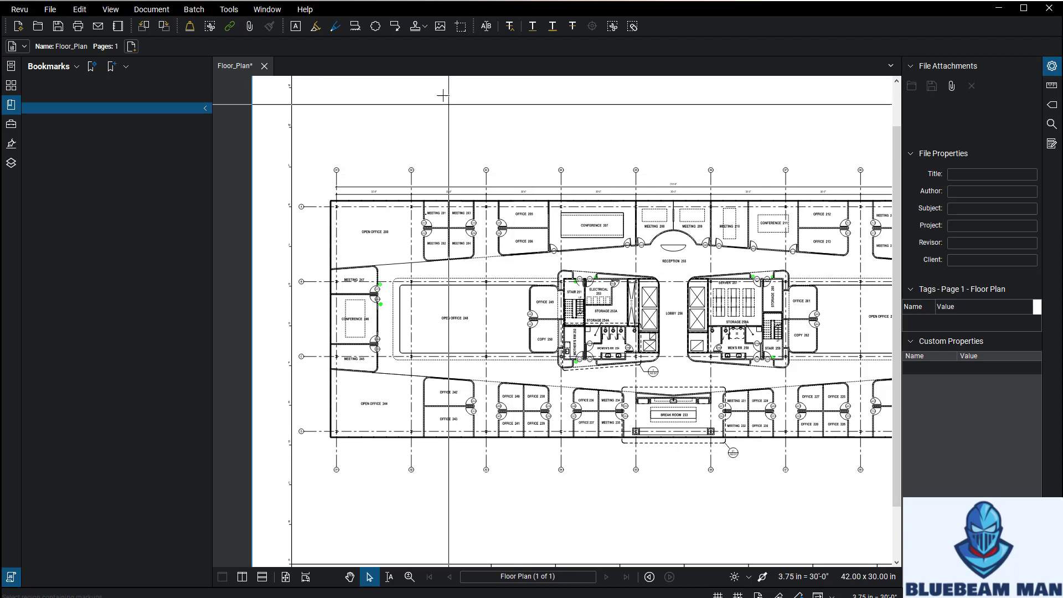
Step: Place a text box beside the Meeting 247 door reading CR.2-XX, correcting the mistyped .1
click(229, 9)
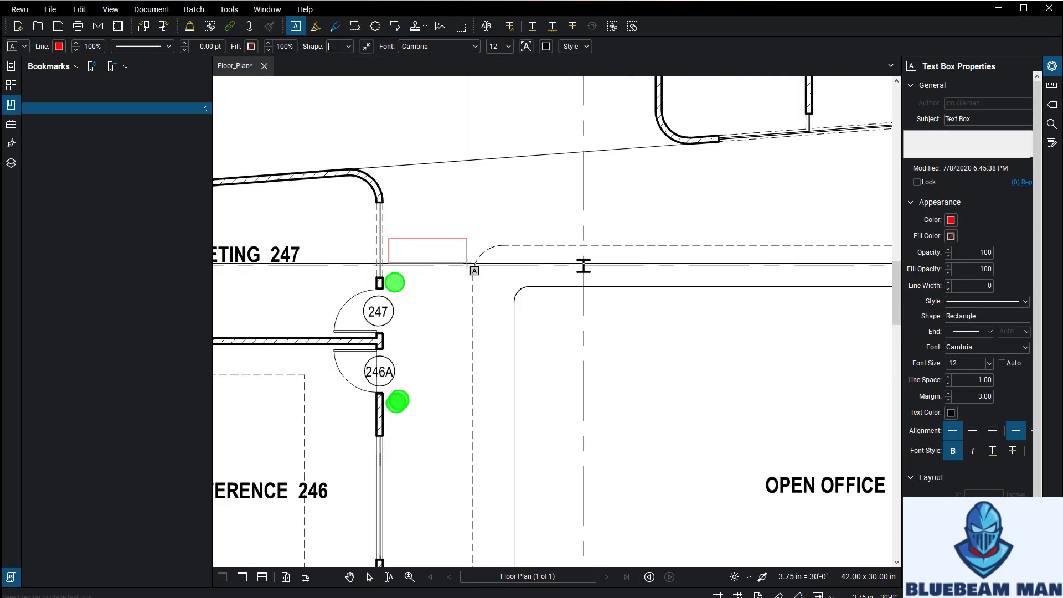
text(CR)
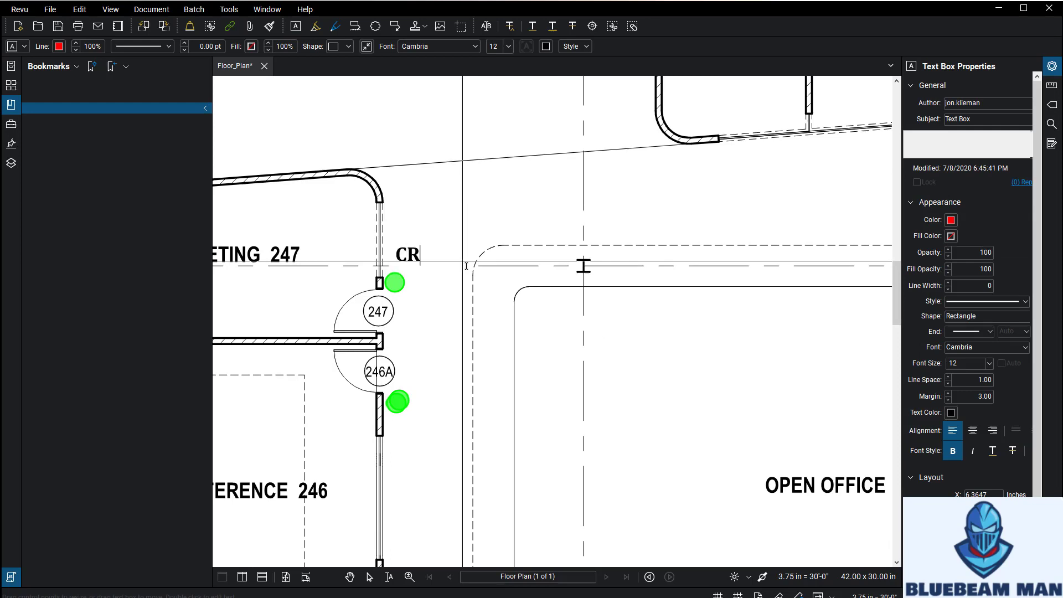
text(.1)
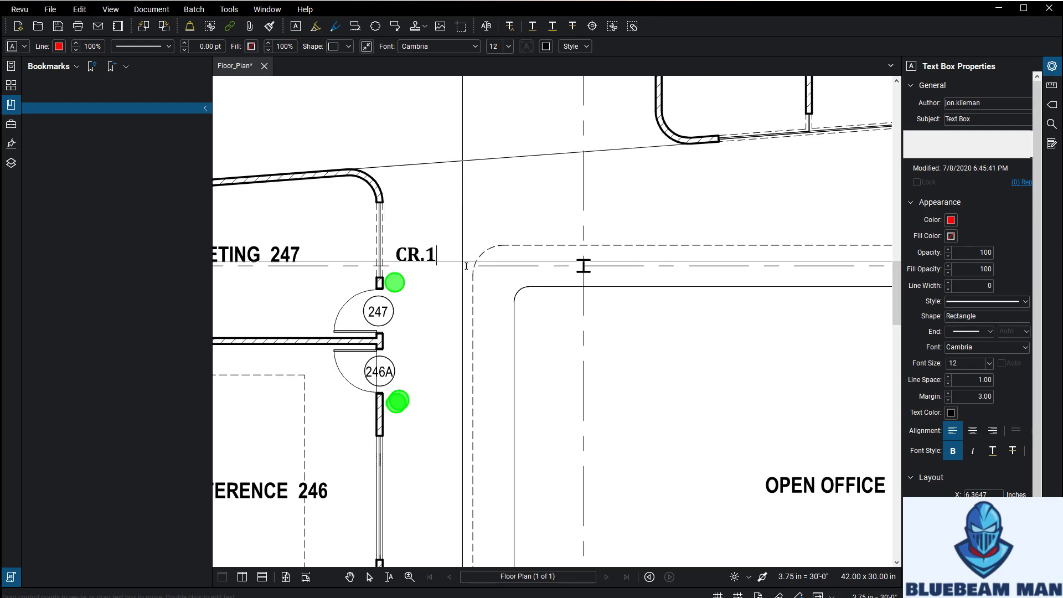
key(Backspace)
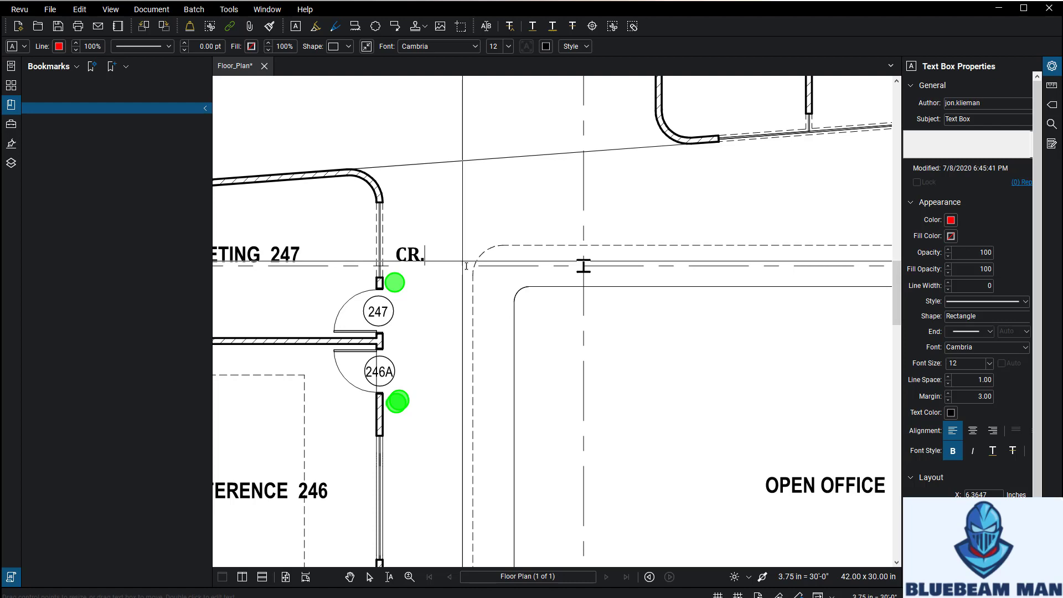
text(2-XX)
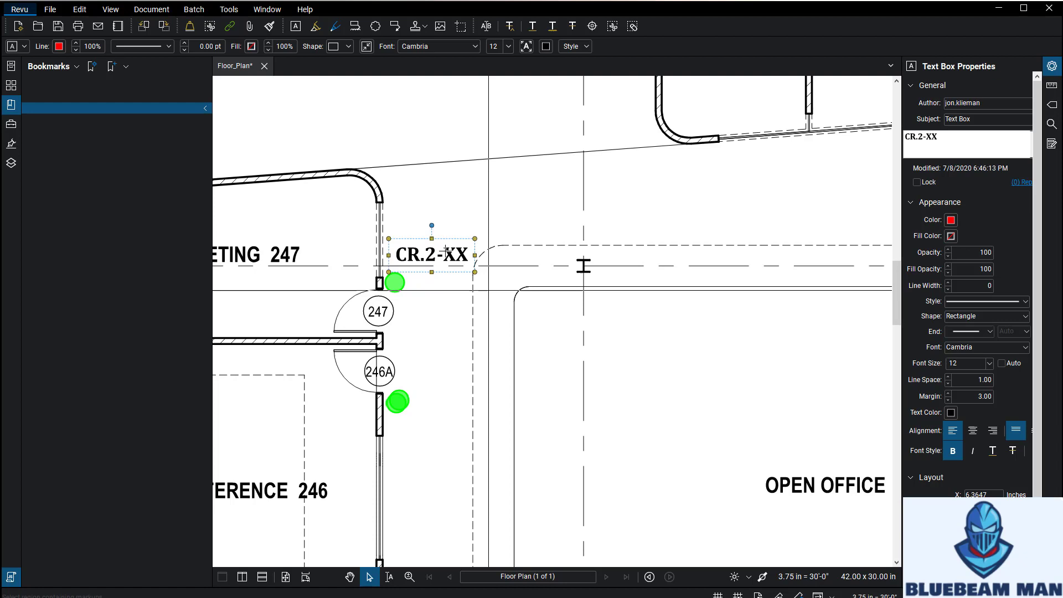
Step: Add the CR.2-XX text box to My Tools and bring up the saved tool's options
right_click(432, 255)
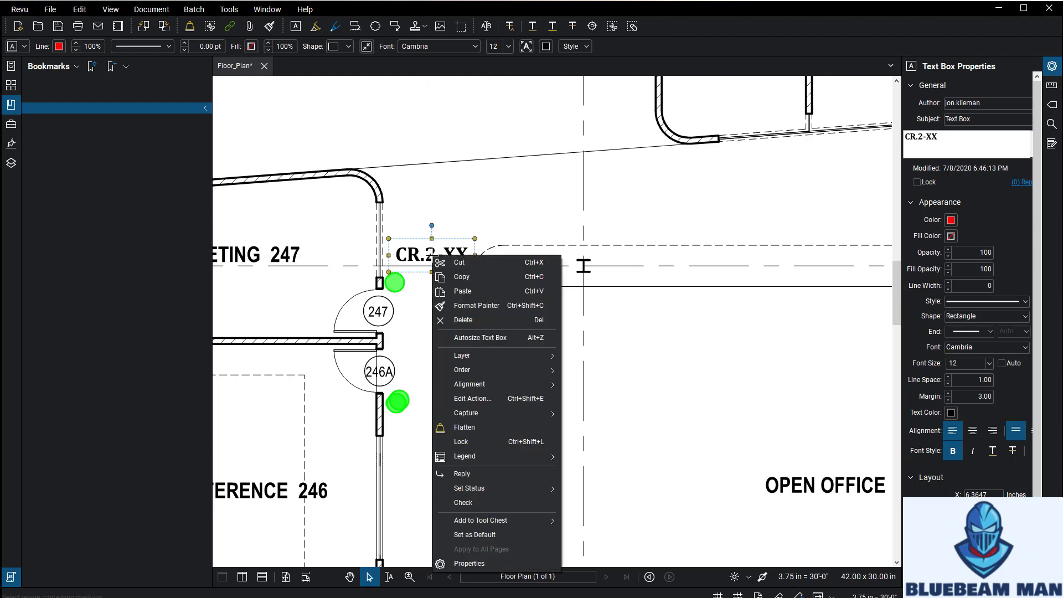
mouse_move(481, 521)
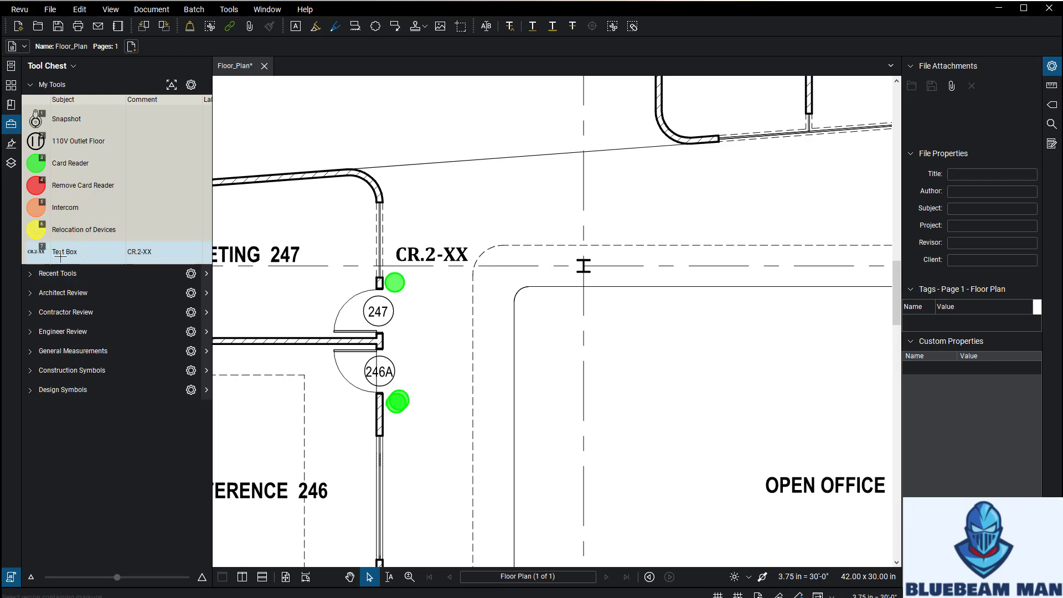
click(64, 252)
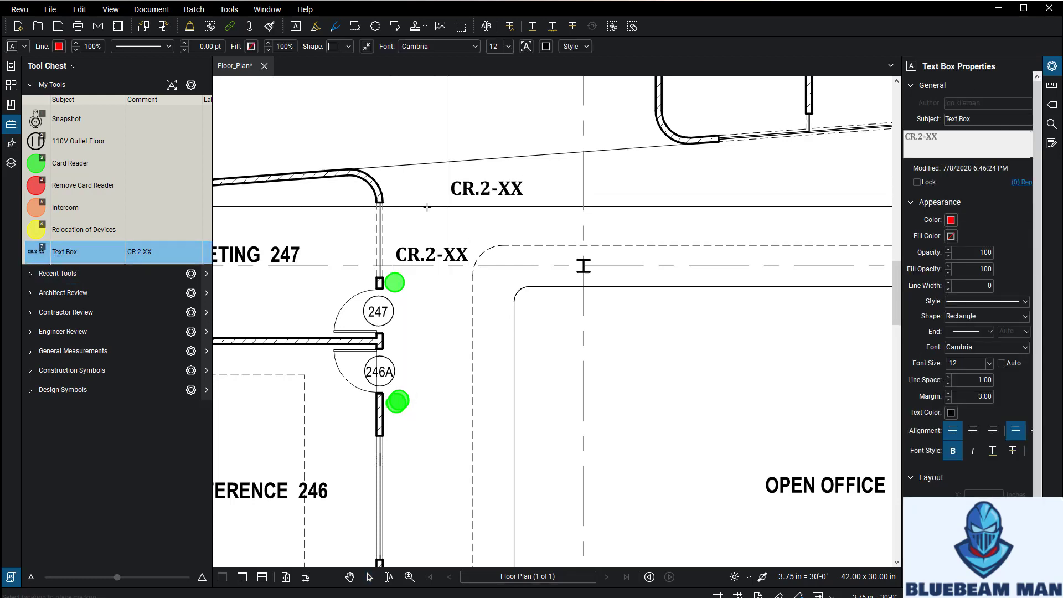
right_click(64, 253)
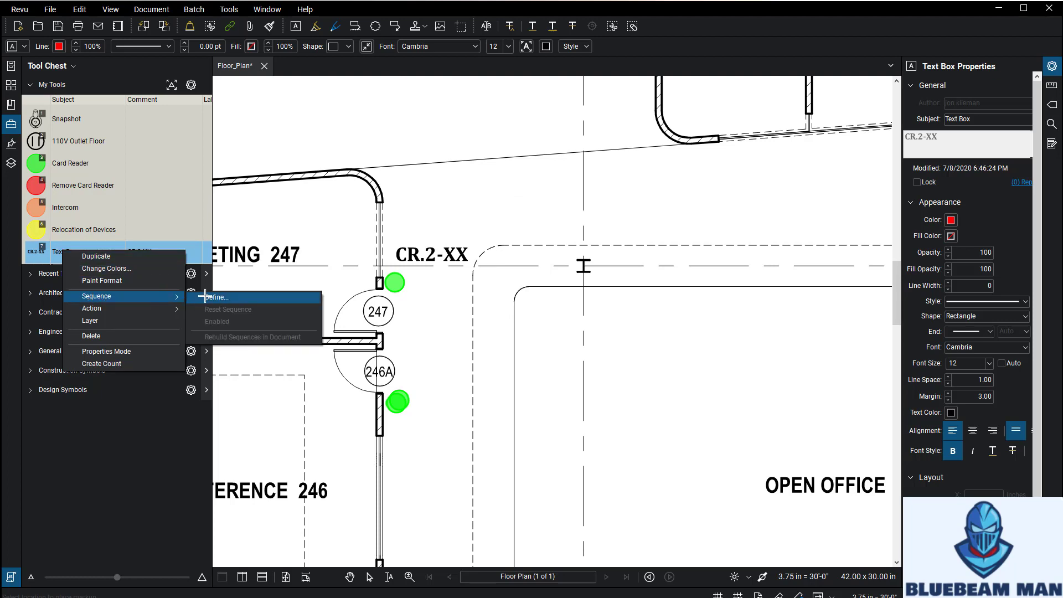
Step: Define a sequence on the tool with prefix CR.2-, start 1, increment 1
click(215, 296)
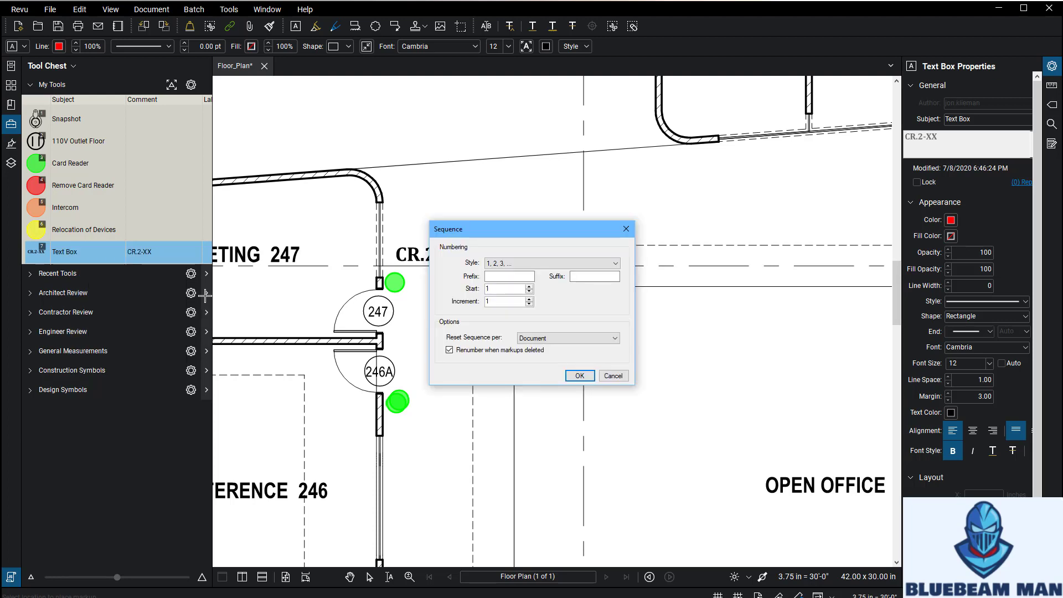
click(510, 276)
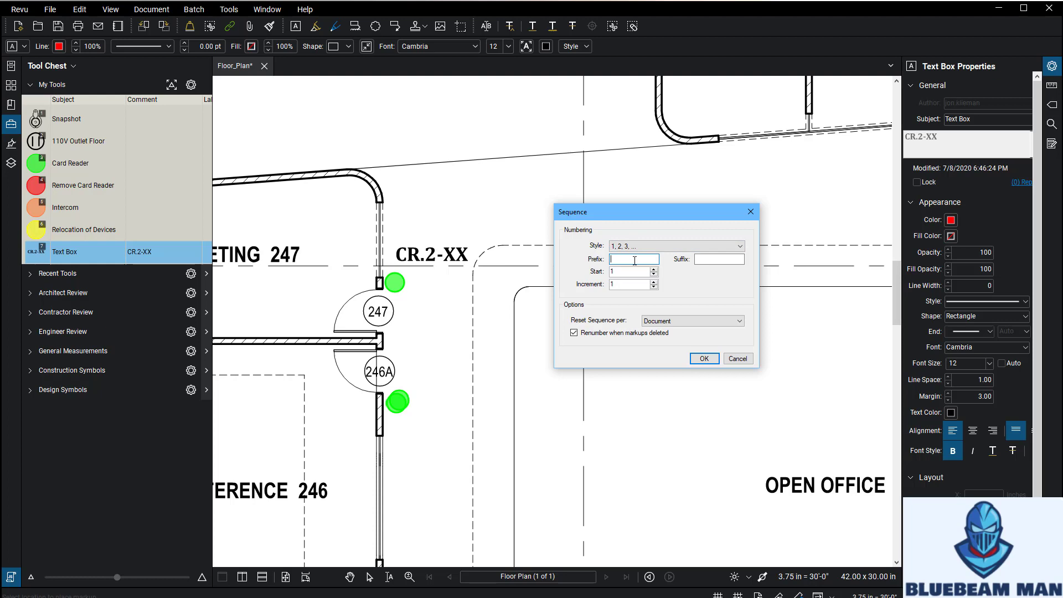
text(CR.2-)
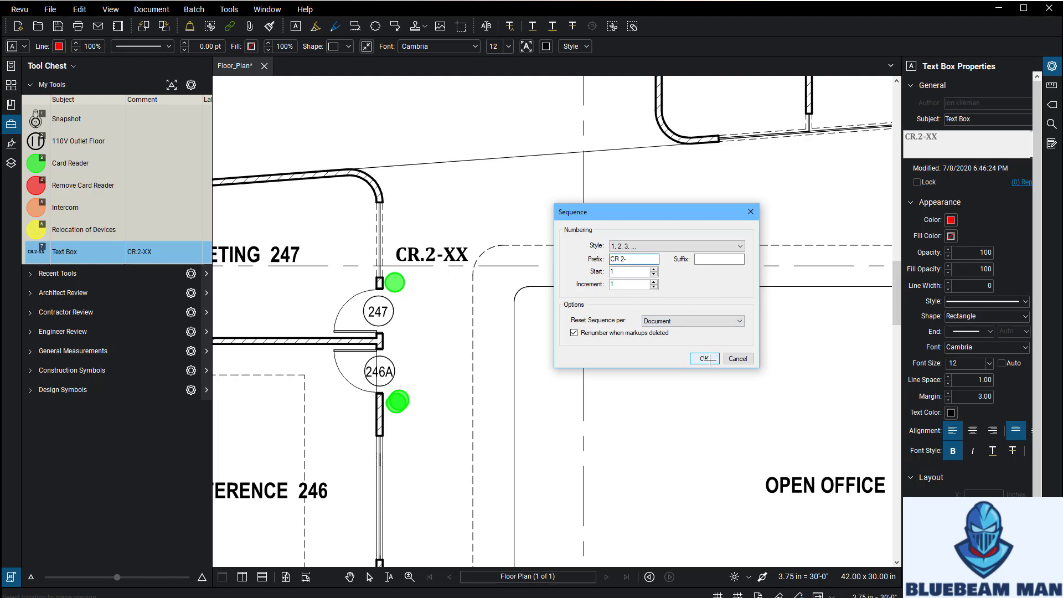
click(705, 359)
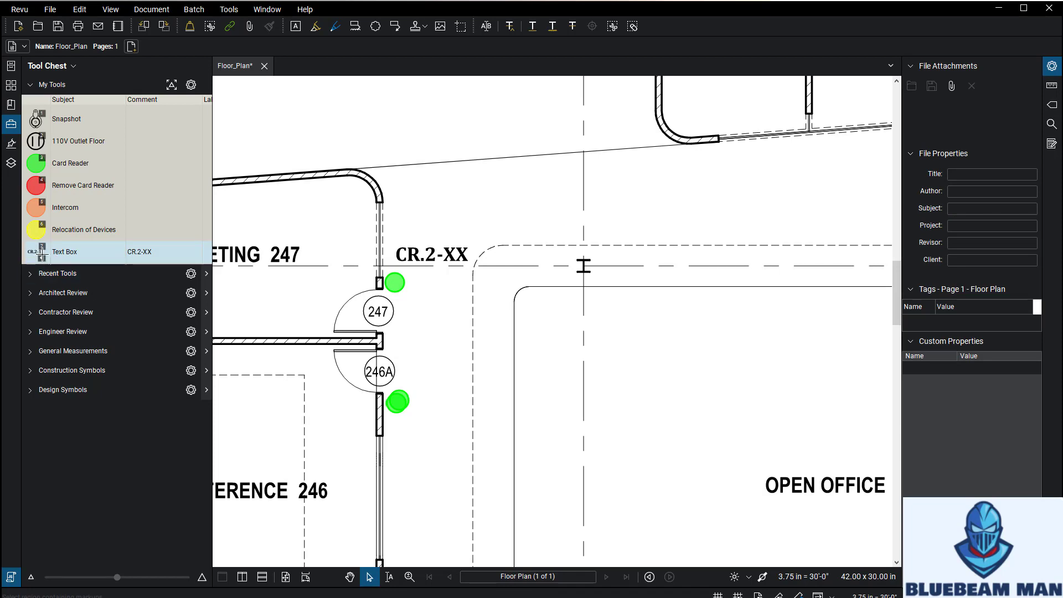
Step: Arm the sequenced Text Box tool and place numbered CR.2- labels beside the card readers
click(64, 252)
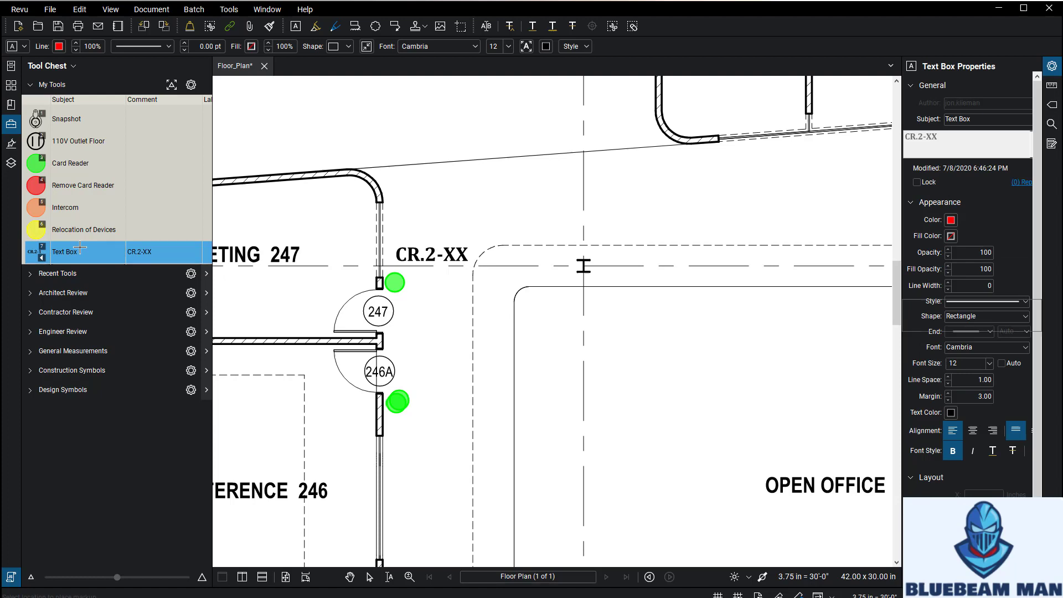
click(434, 255)
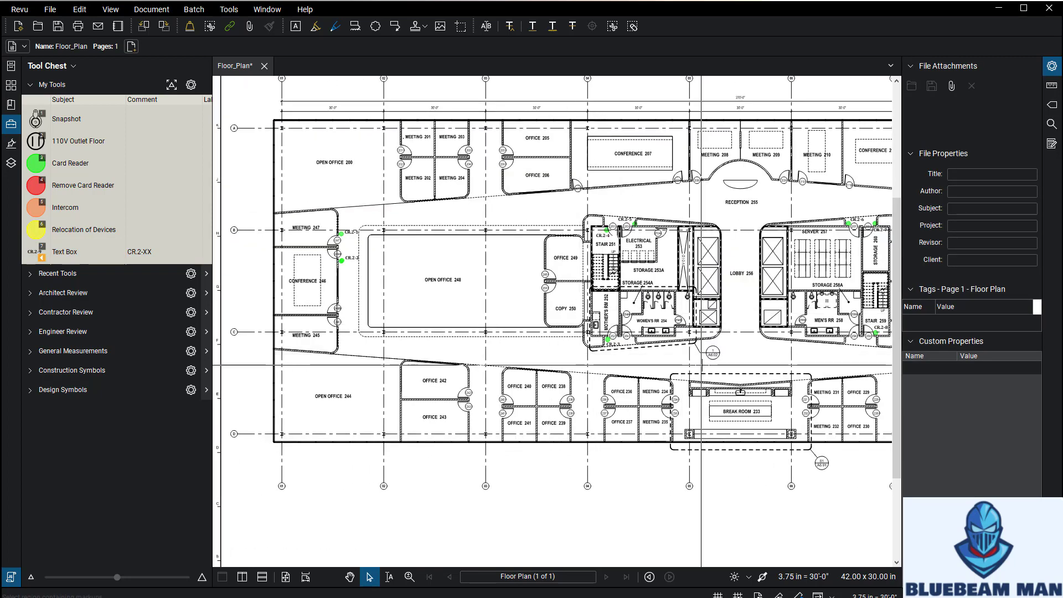
mouse_move(902, 256)
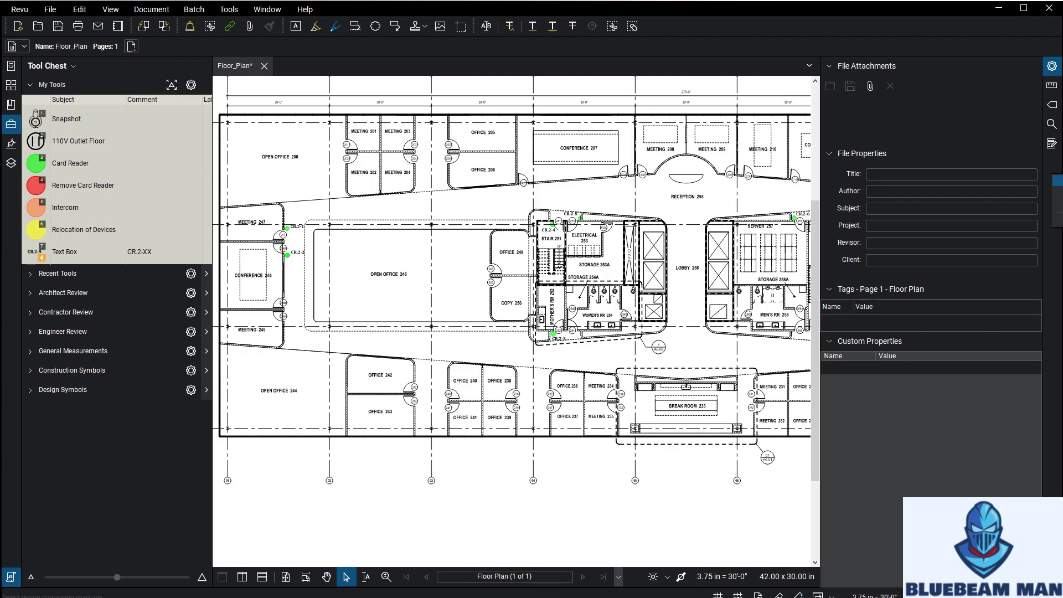
Step: Check the Text Box count in the Markups List, then close the panel
click(1052, 161)
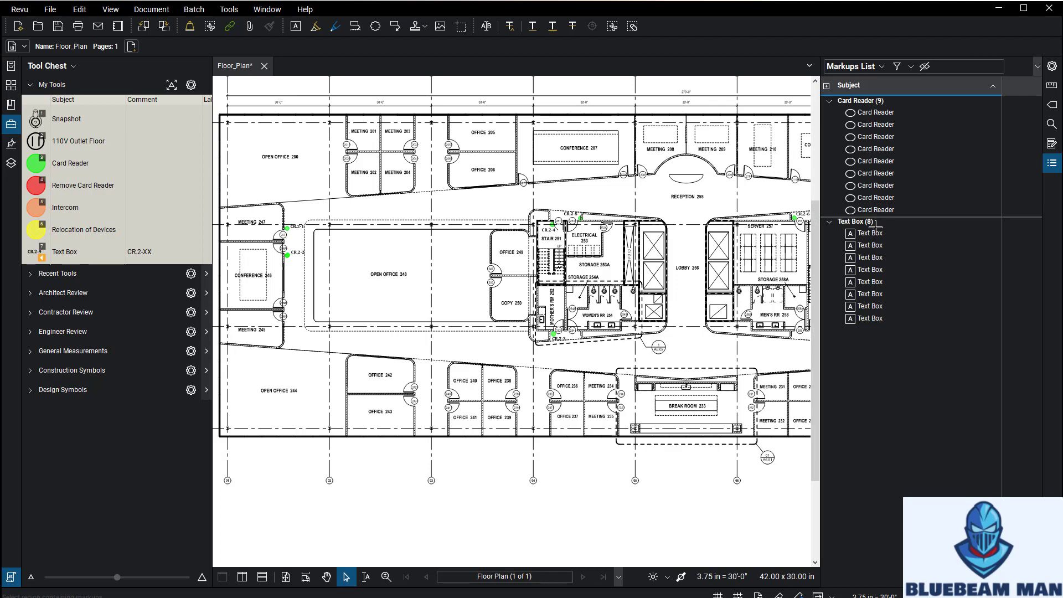
click(871, 233)
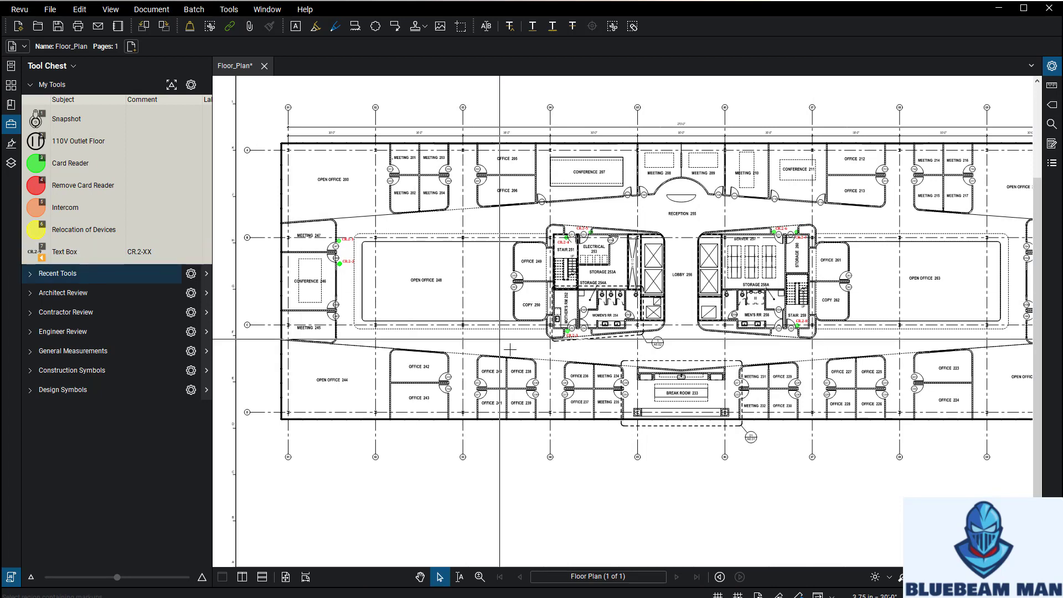
right_click(64, 251)
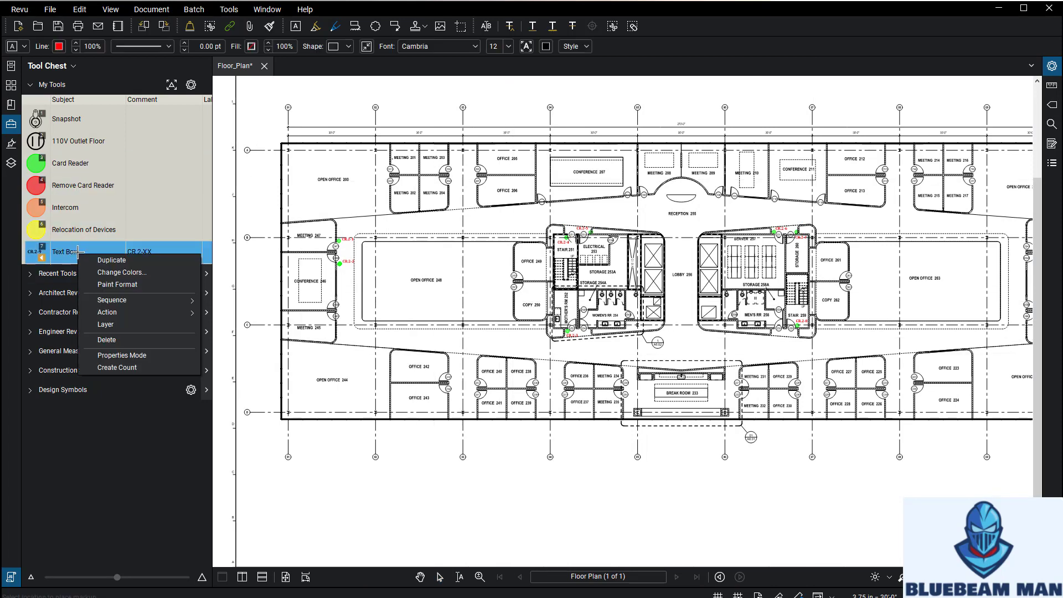
mouse_move(111, 299)
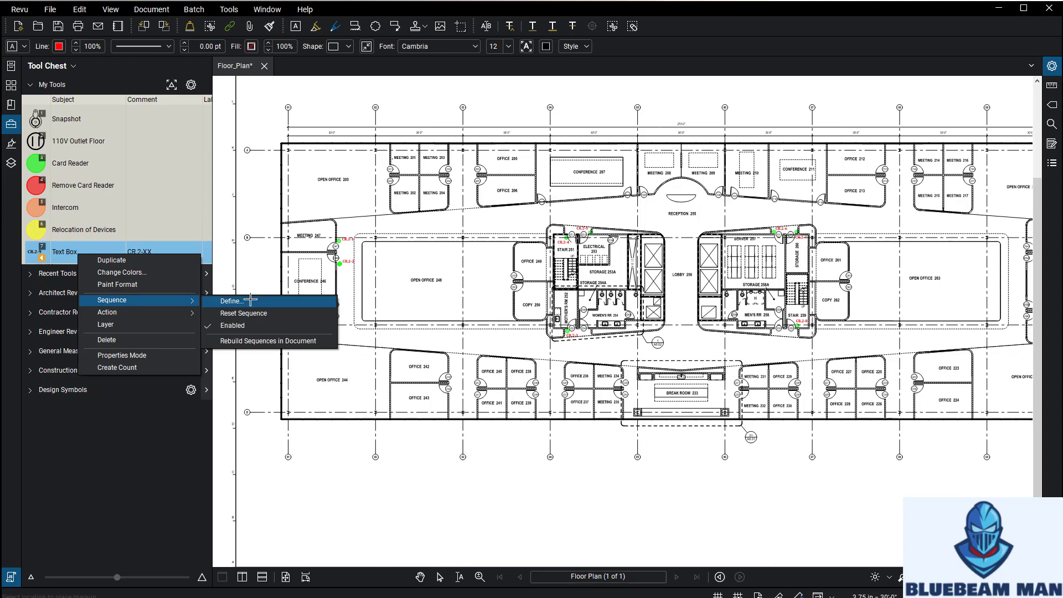
click(231, 301)
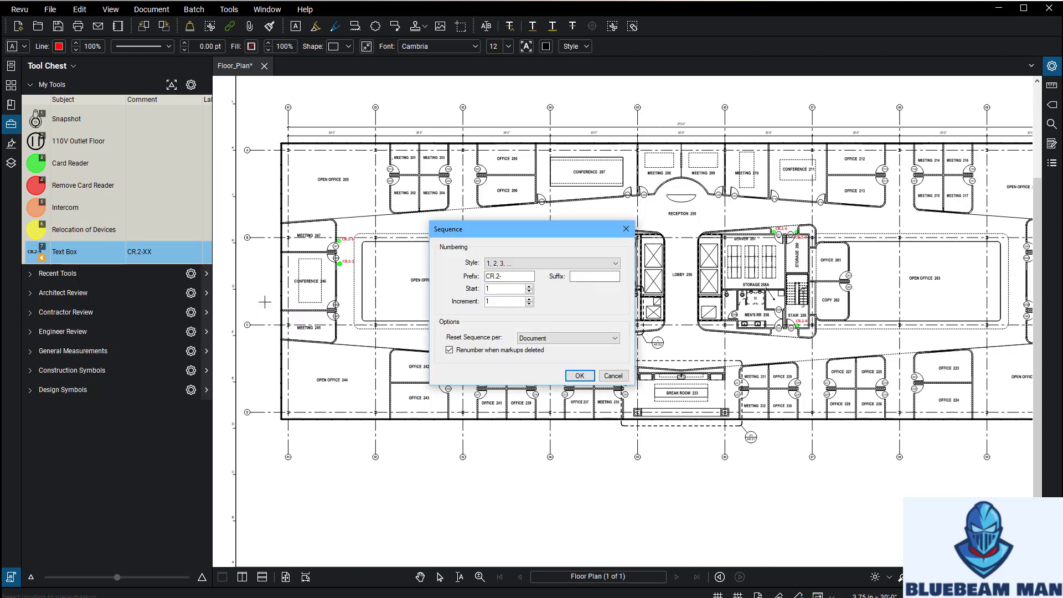
click(507, 276)
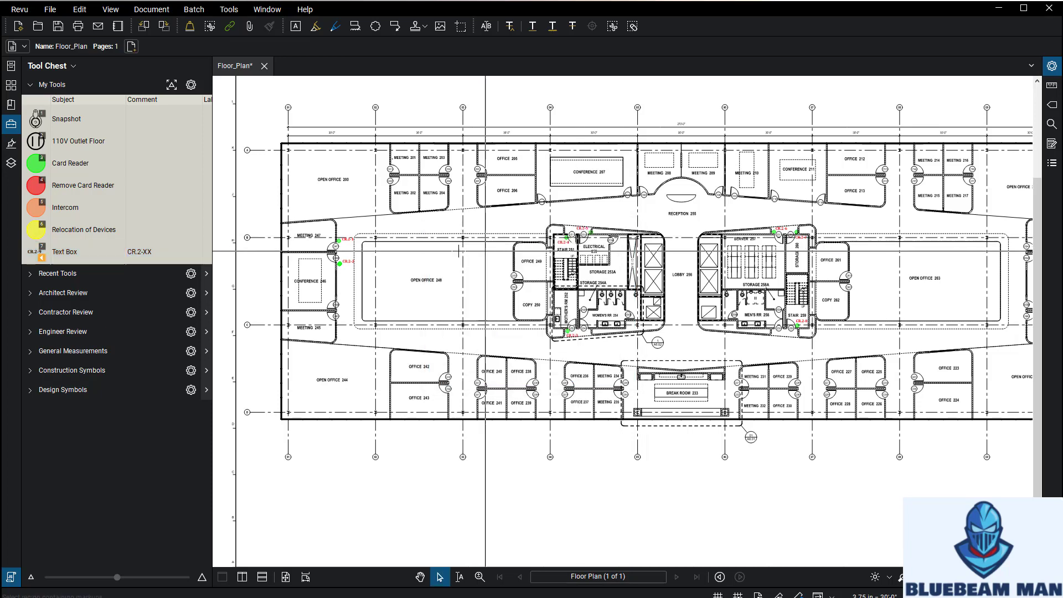
Step: Change the tool's sequence prefix to CR.3- and answer the rebuild-sequences prompt
right_click(64, 252)
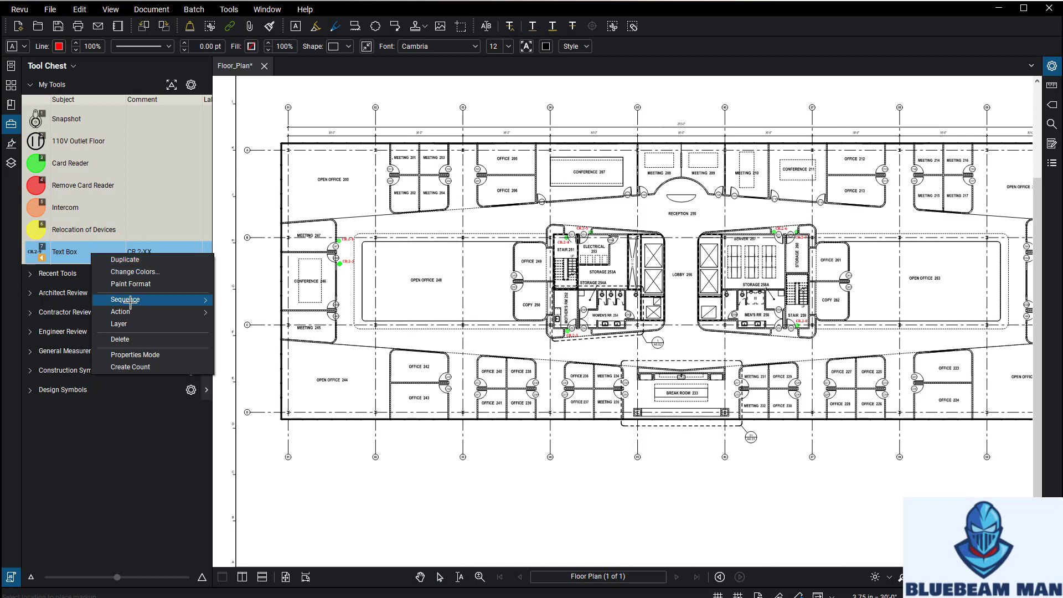
click(126, 299)
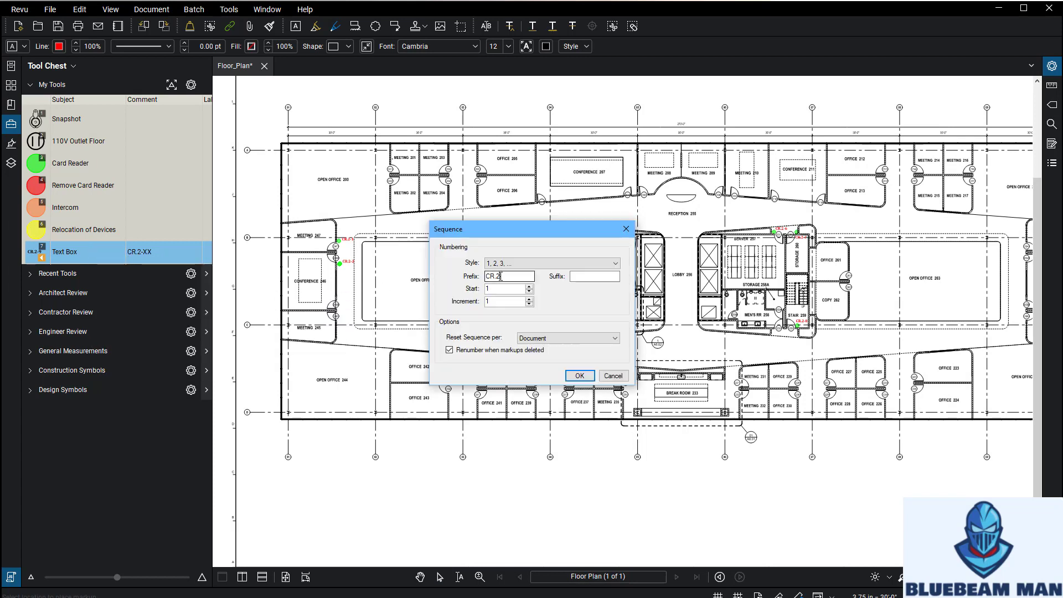
text(CR.3-)
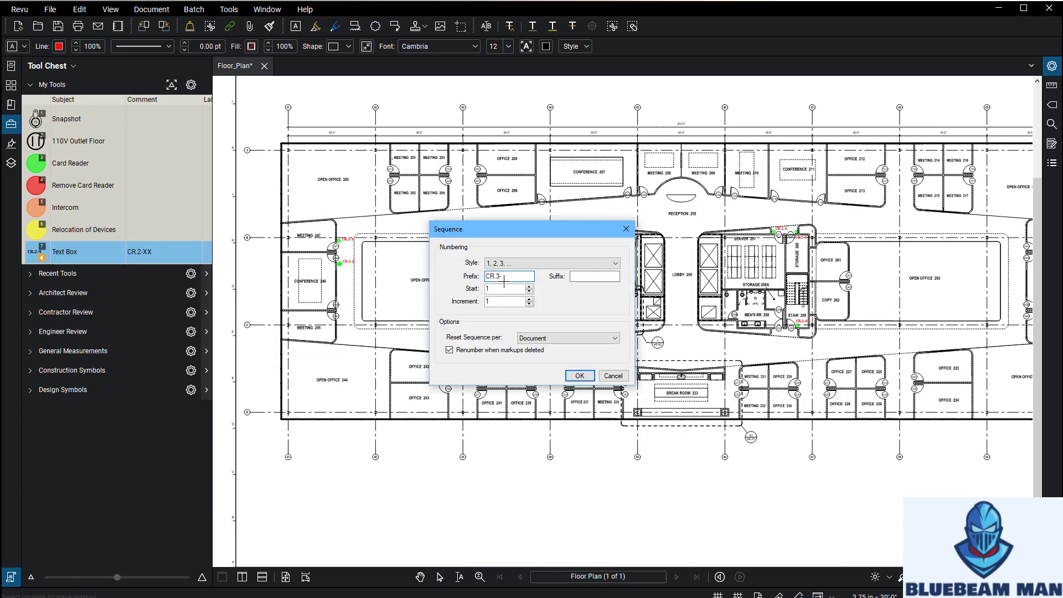
click(580, 376)
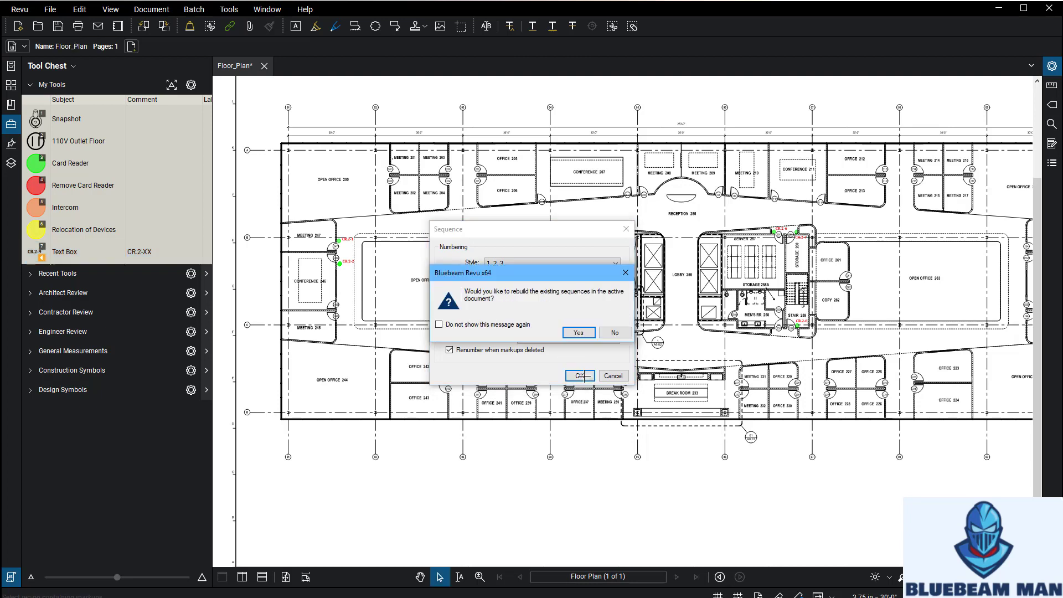
mouse_move(554, 322)
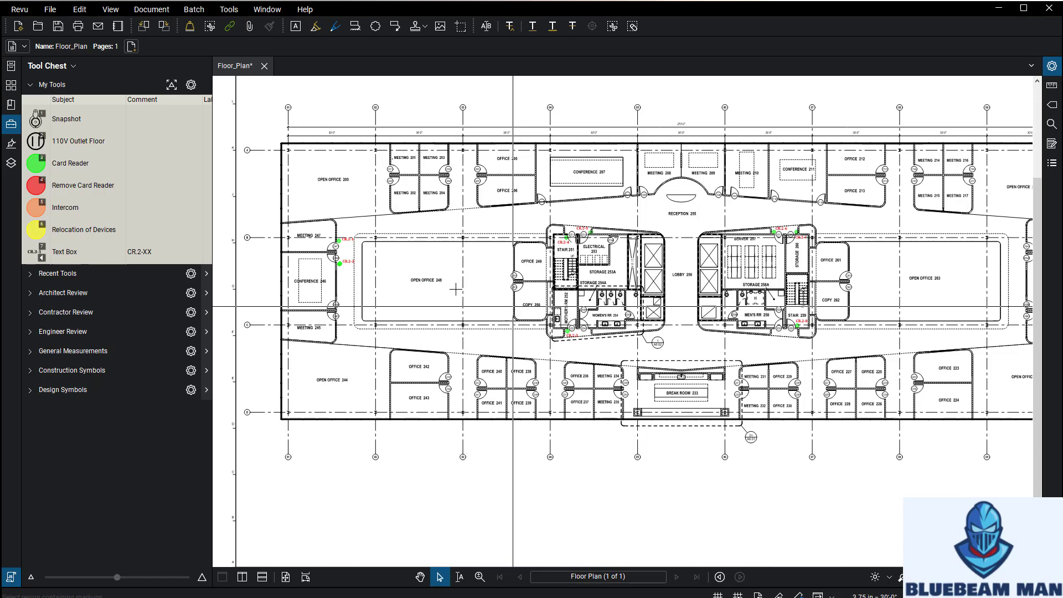
click(64, 252)
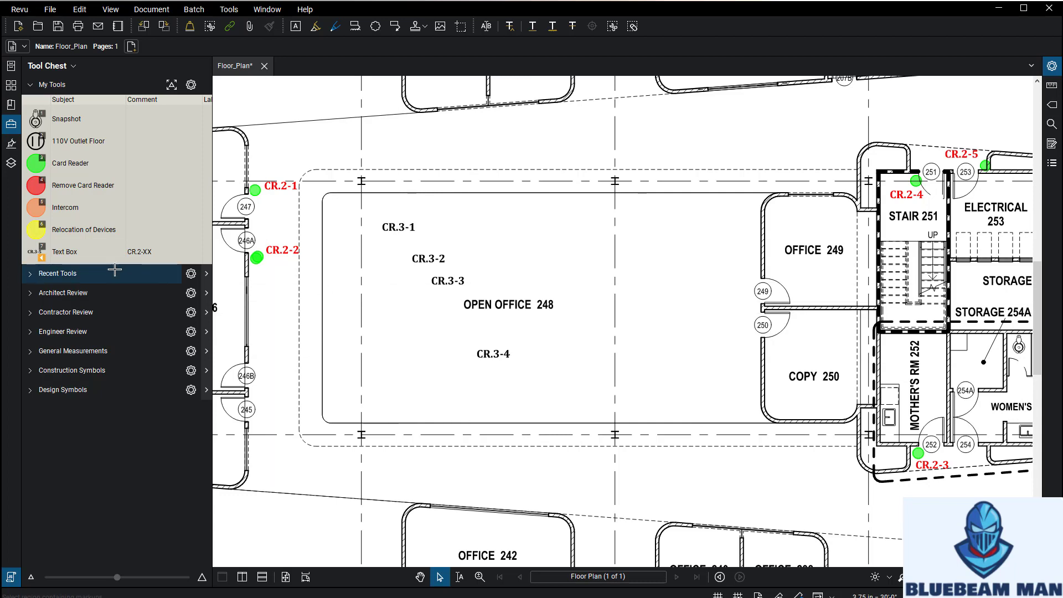
click(64, 251)
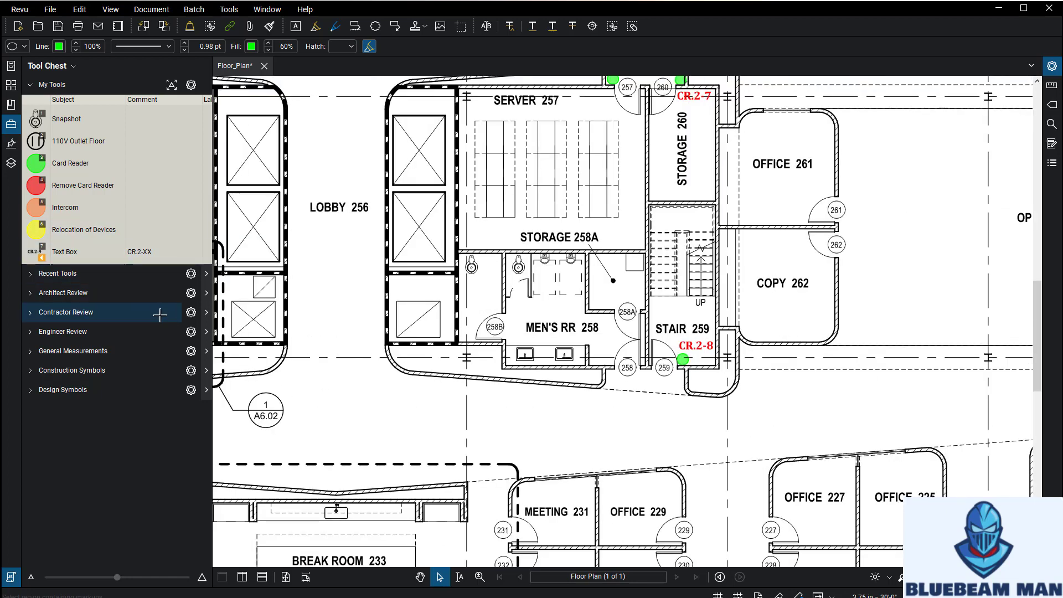
Step: Box-select the CR.2-9 to CR.2-12 labels near Office 261 for deletion
right_click(697, 346)
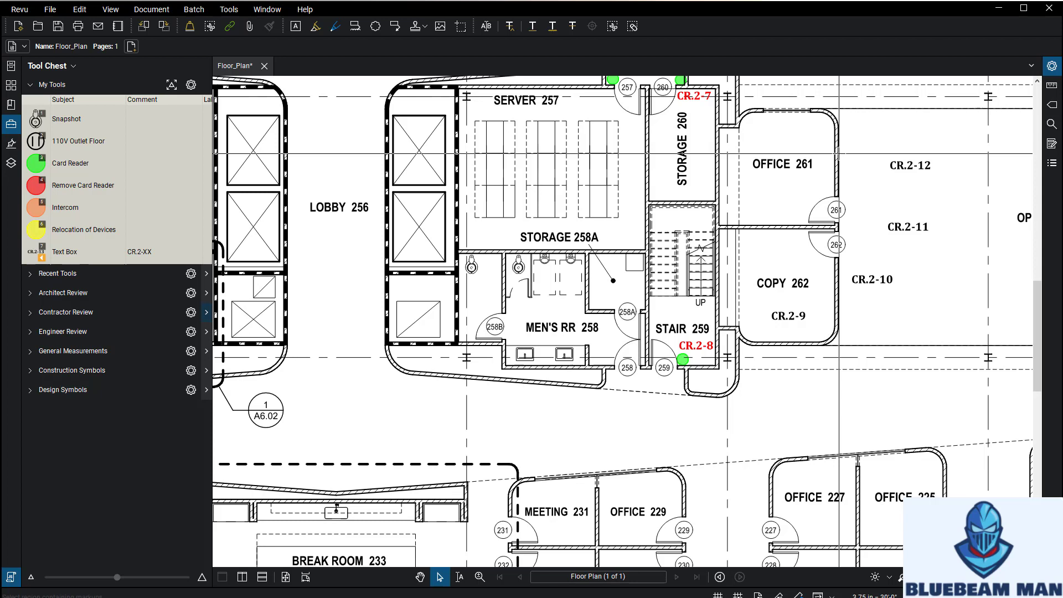
mouse_move(852, 148)
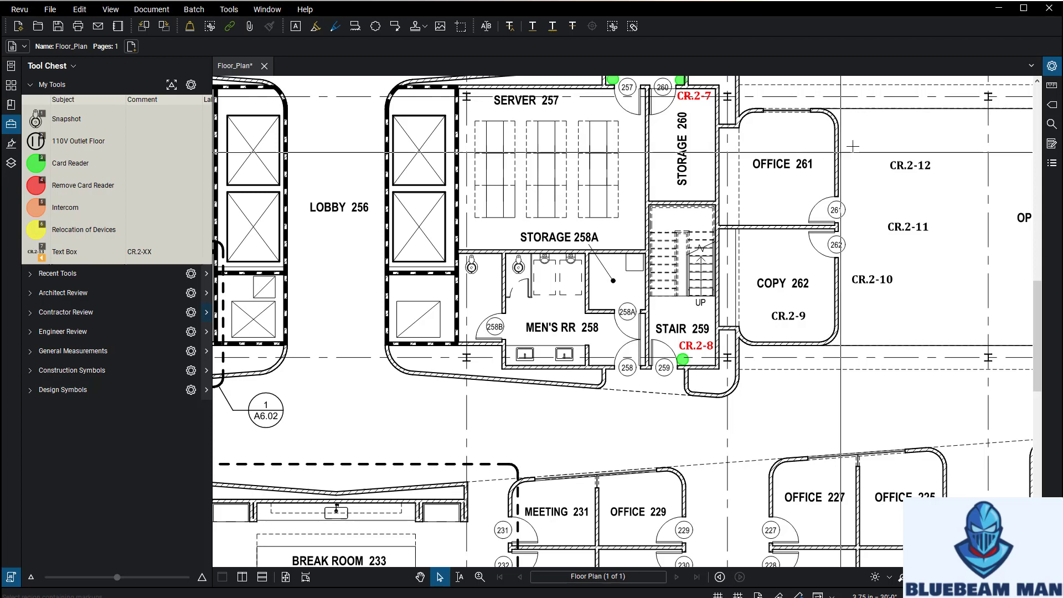
drag(765, 121, 949, 355)
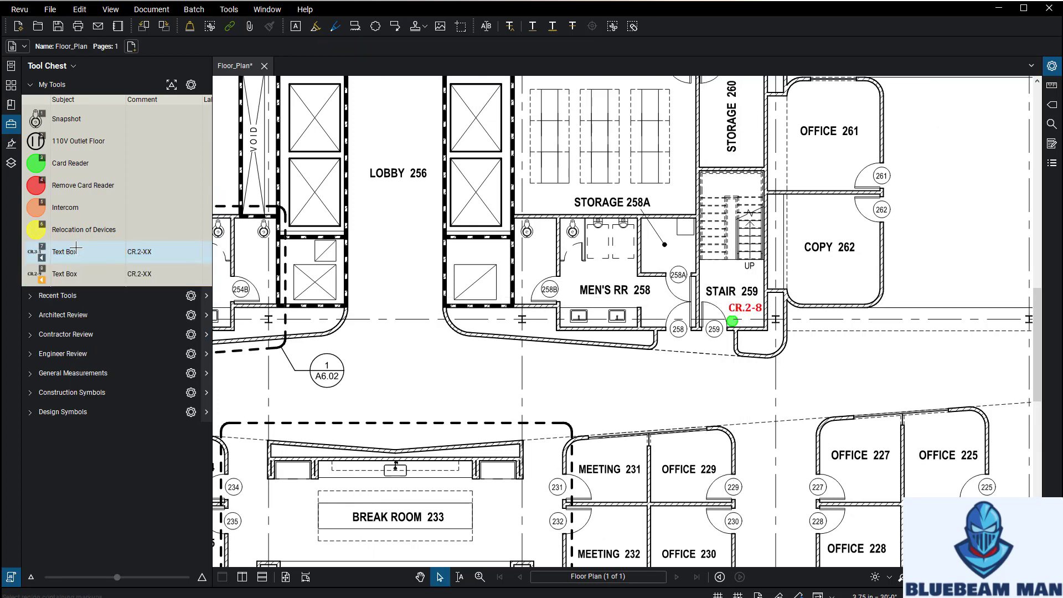
right_click(64, 274)
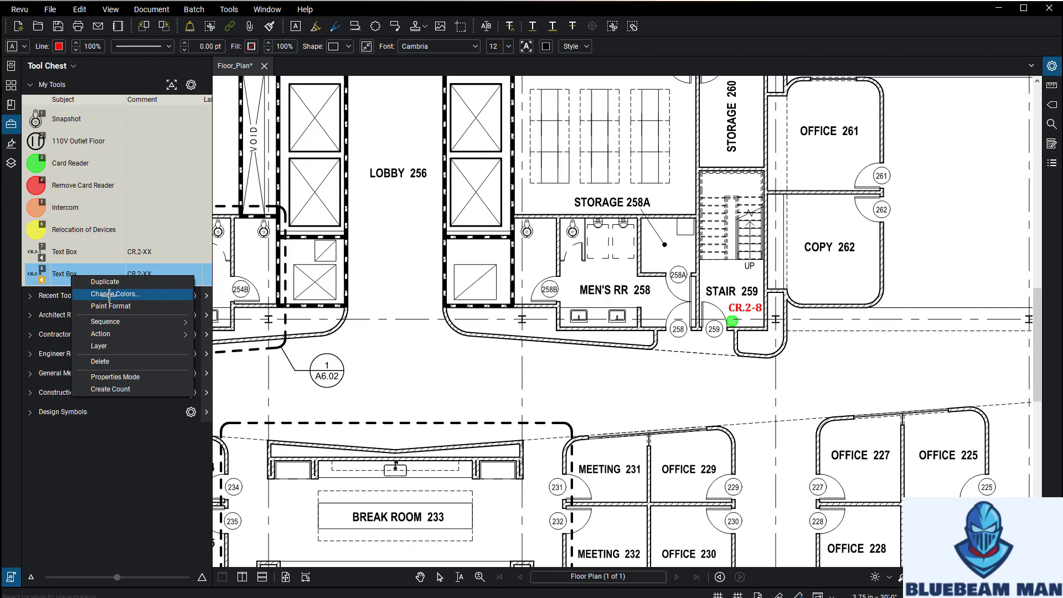
click(104, 322)
text(DC.)
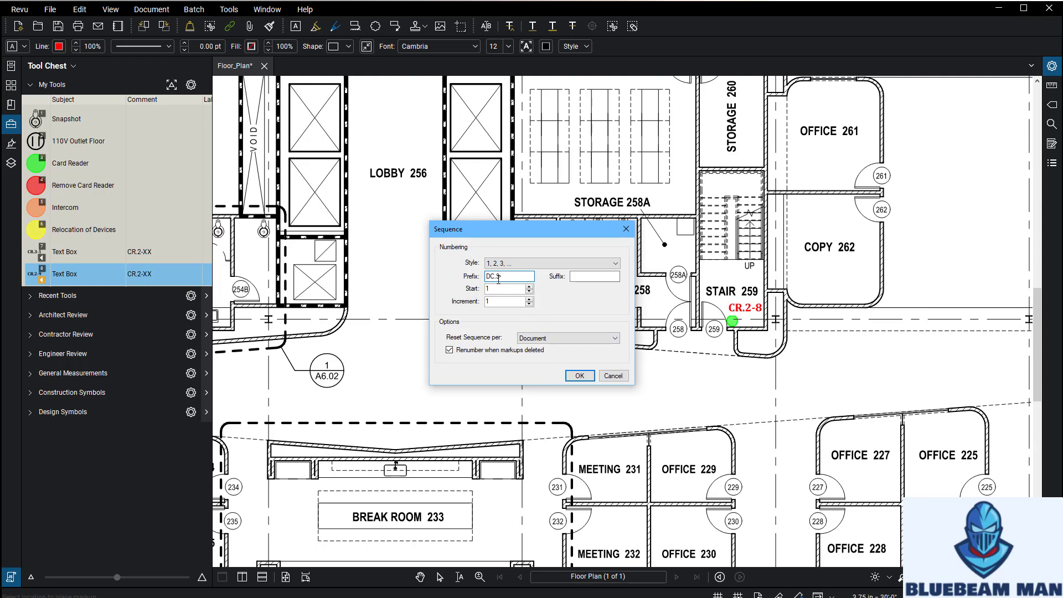
click(580, 376)
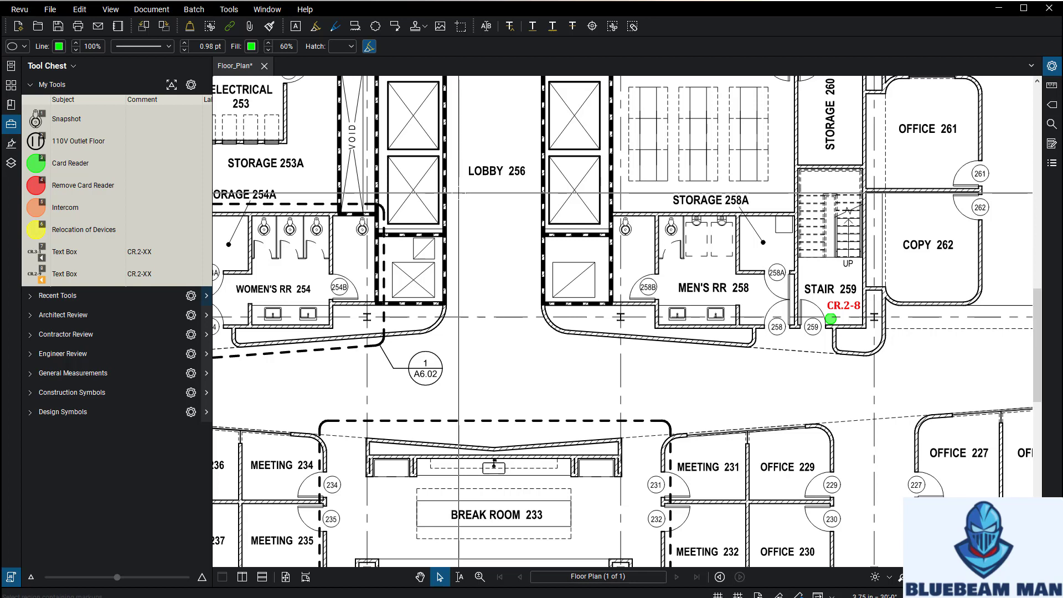
mouse_move(483, 215)
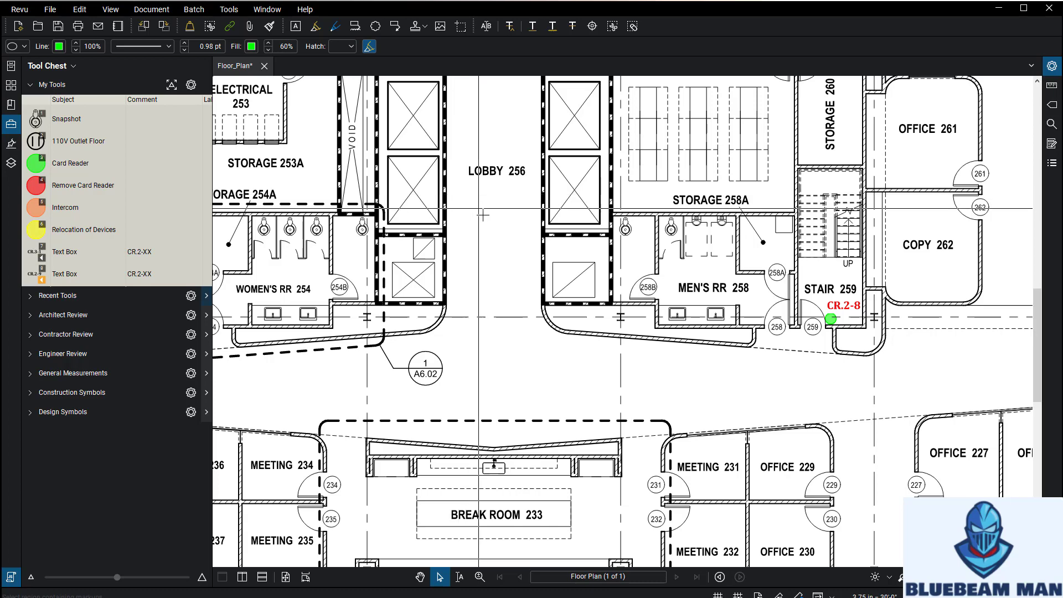